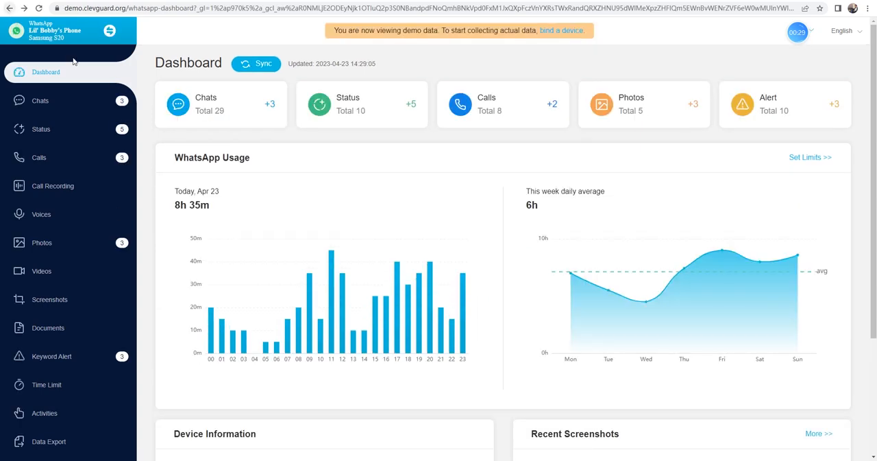
mouse_move(387, 177)
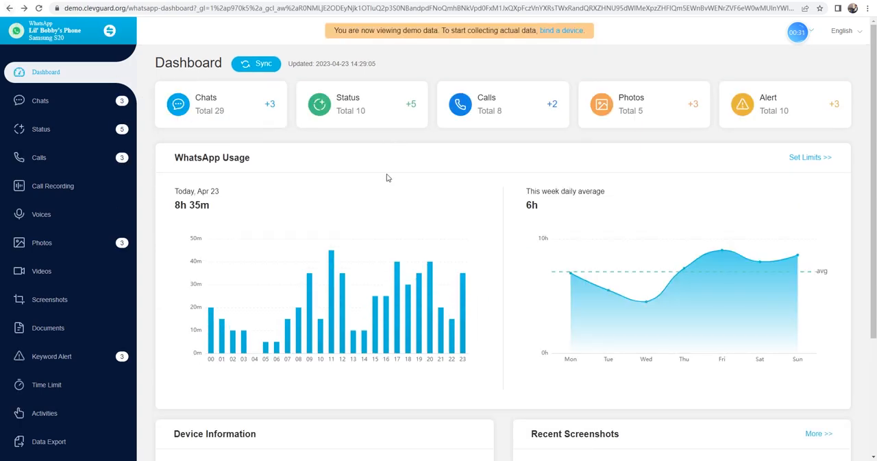
Read Bob's chat, then browse statuses, call history and photos, ending on the two existing keyword alerts
click(40, 101)
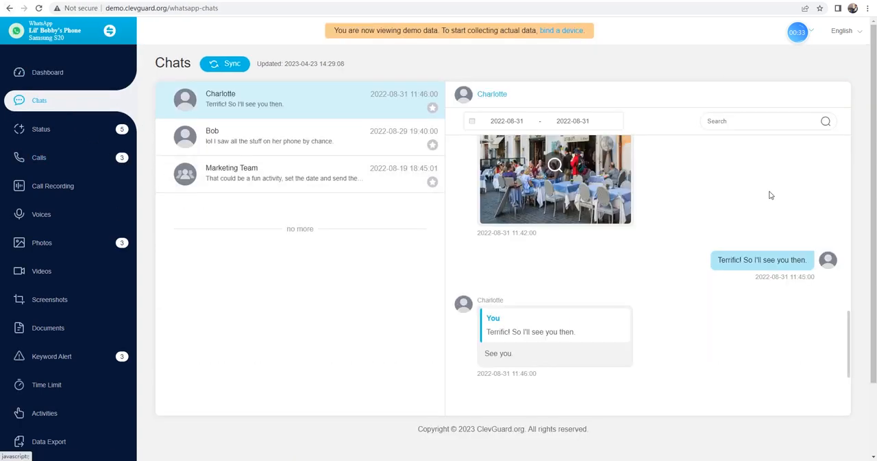
click(269, 135)
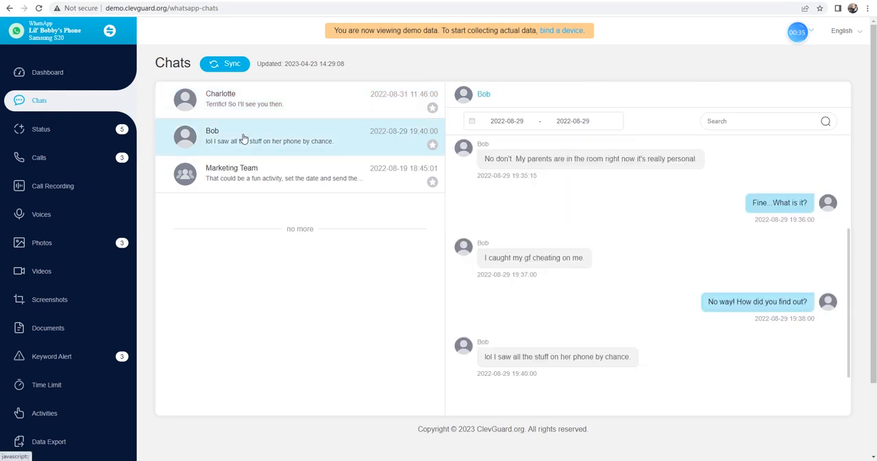
click(39, 129)
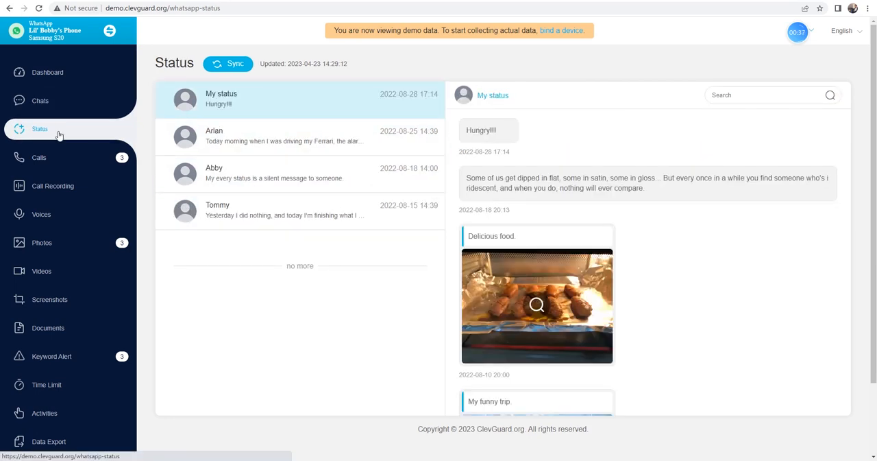
click(38, 157)
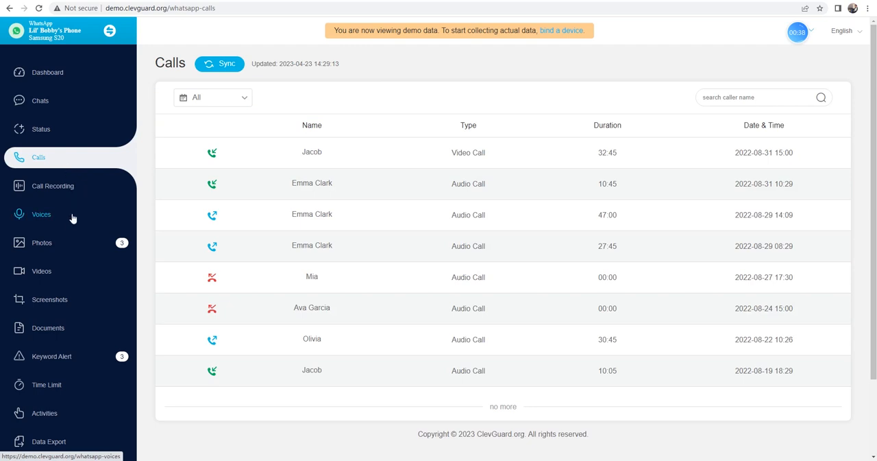
click(41, 242)
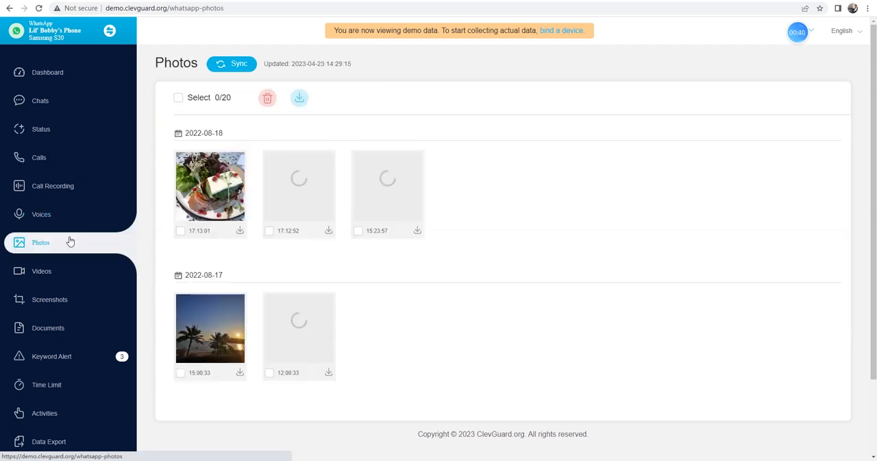
click(51, 356)
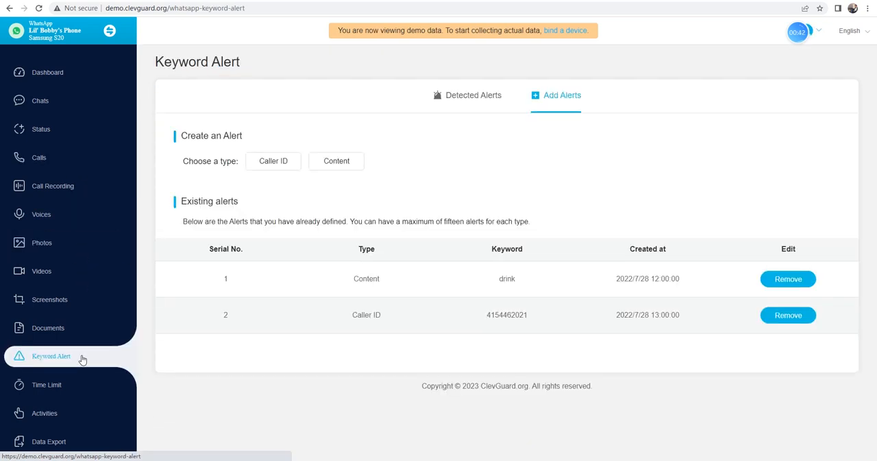